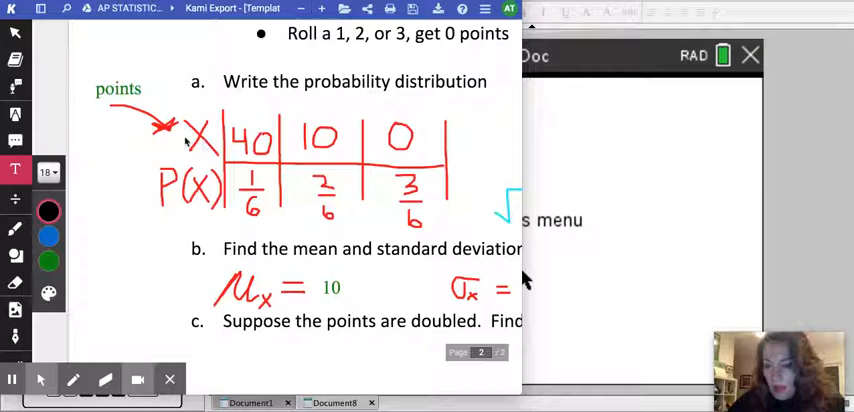
{"action": "mouse_move", "coordinate": [168, 202]}
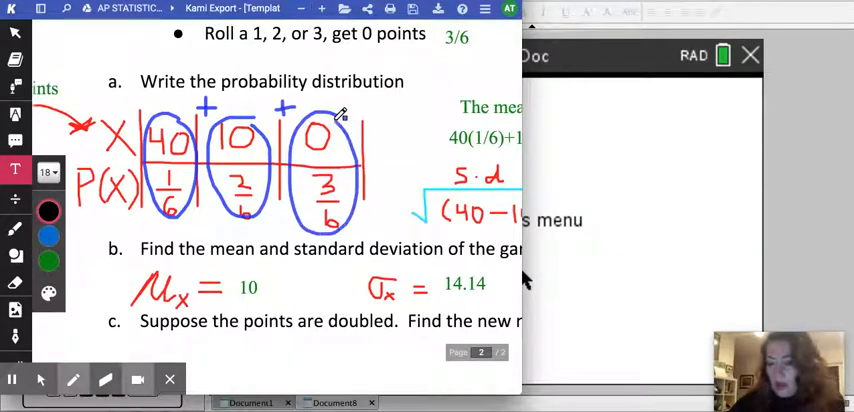
{"action": "mouse_move", "coordinate": [381, 147]}
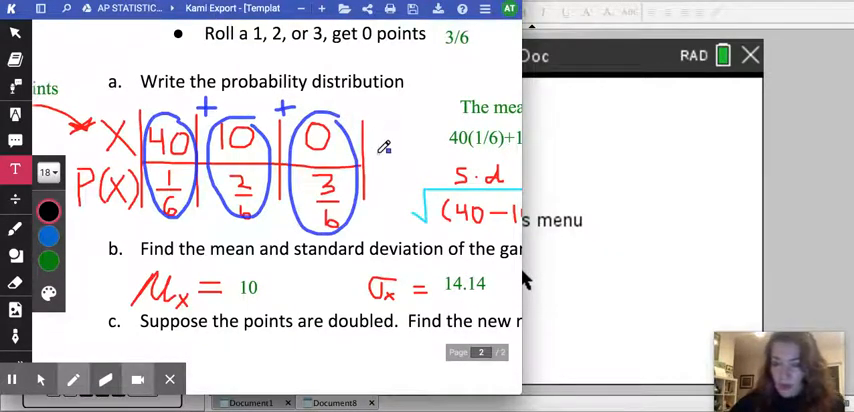
{"action": "mouse_move", "coordinate": [415, 163]}
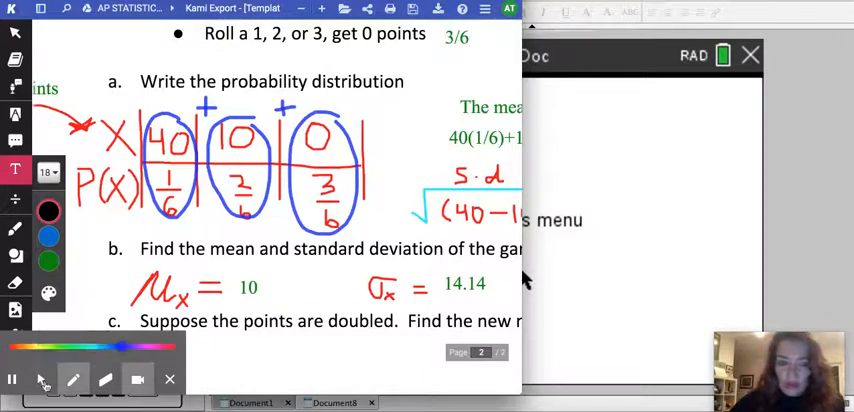
Bring TI-Nspire forward and start a new document with a Lists & Spreadsheet page.
{"action": "left_click", "coordinate": [331, 401]}
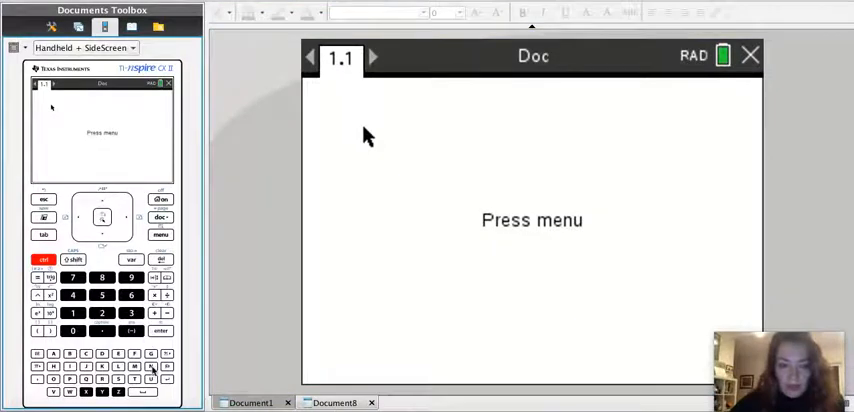
{"action": "left_click", "coordinate": [158, 235]}
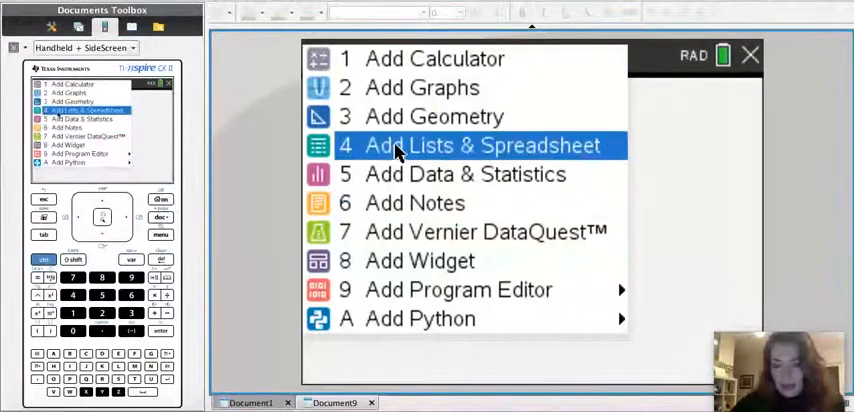
{"action": "left_click", "coordinate": [480, 145]}
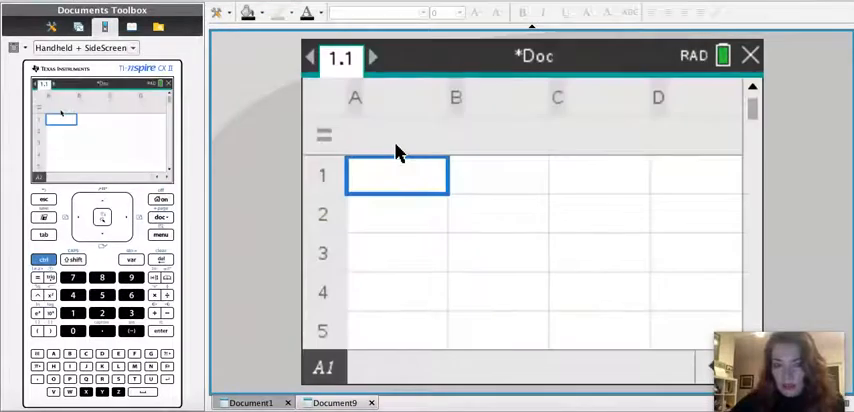
Name spreadsheet column A 'x' and column B 'pofx'.
{"action": "left_click", "coordinate": [355, 97]}
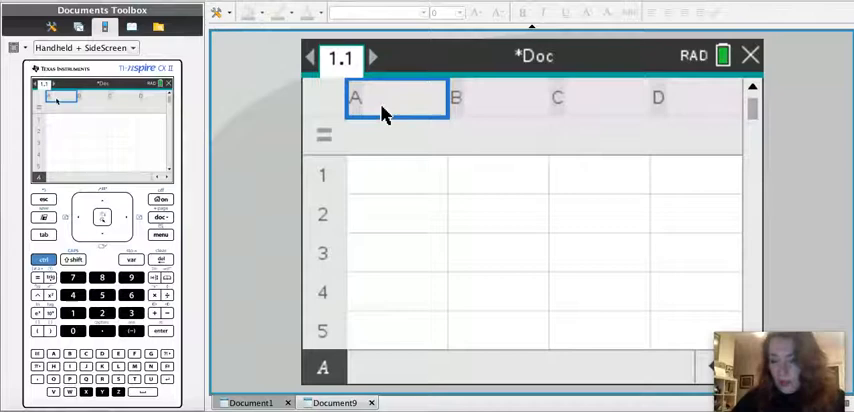
{"action": "type", "text": "x"}
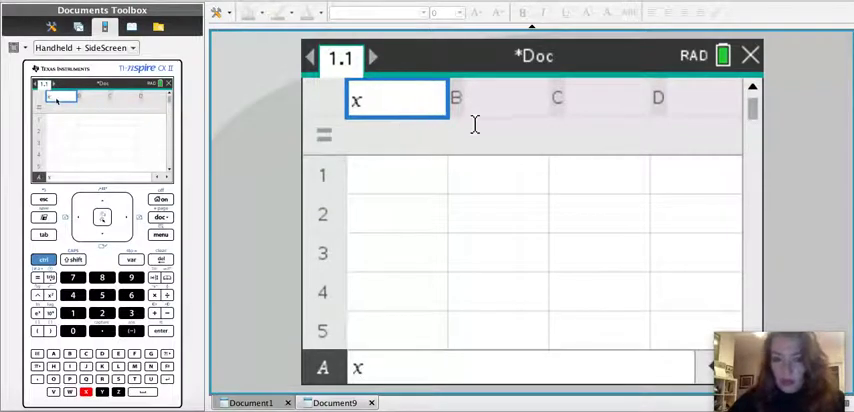
{"action": "left_click", "coordinate": [497, 98]}
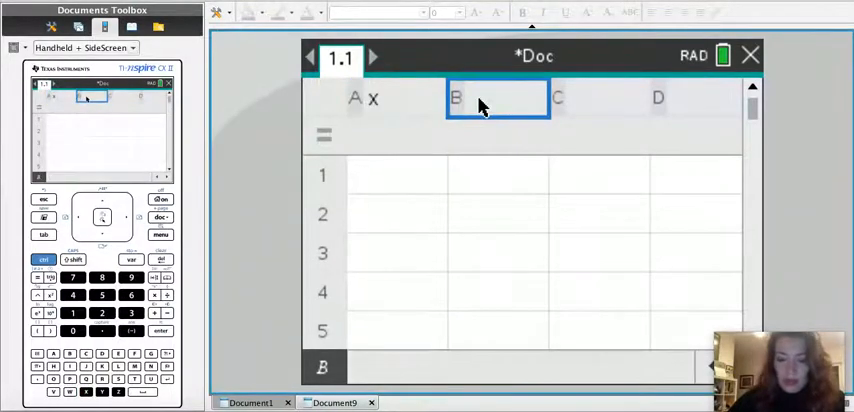
{"action": "type", "text": "pofx"}
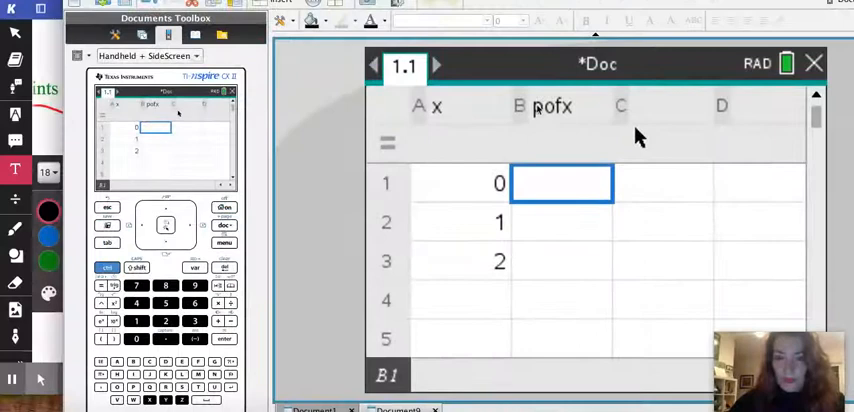
Enter 40, 10, 0 in column x and 1/6, 2/6, 3/6 in column pofx.
{"action": "left_click", "coordinate": [460, 183]}
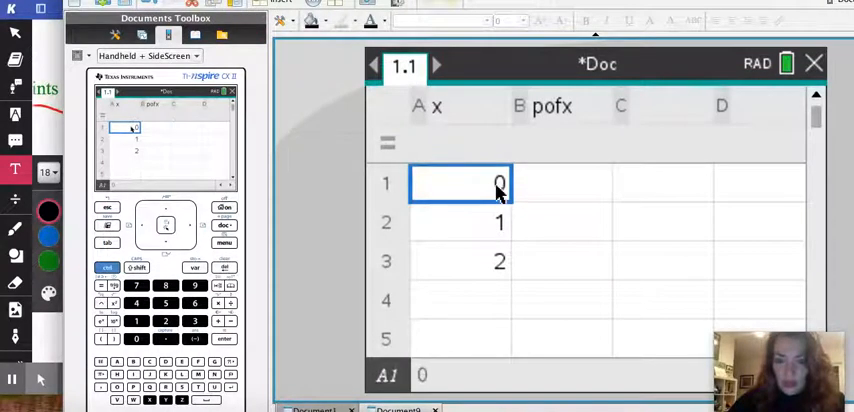
{"action": "type", "text": "4"}
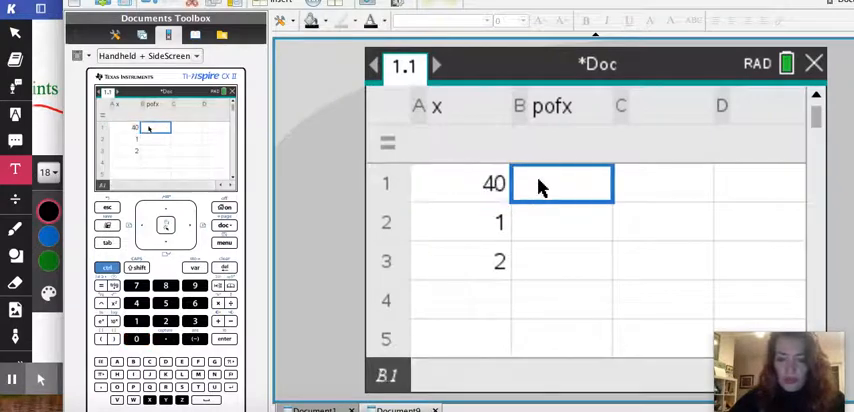
{"action": "type", "text": "1/6"}
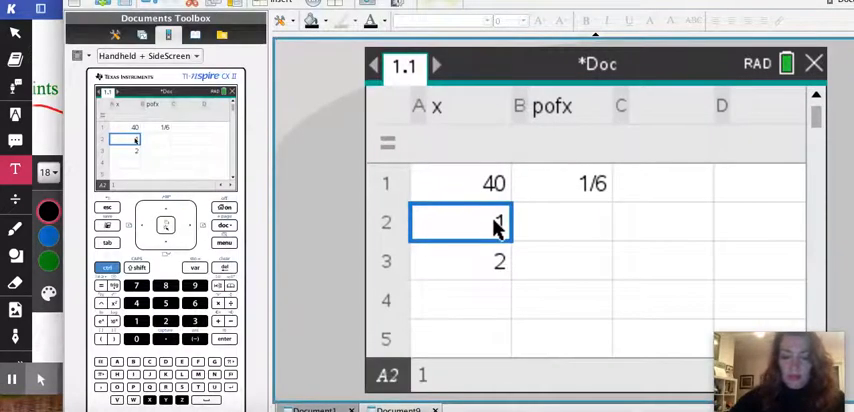
{"action": "type", "text": "10"}
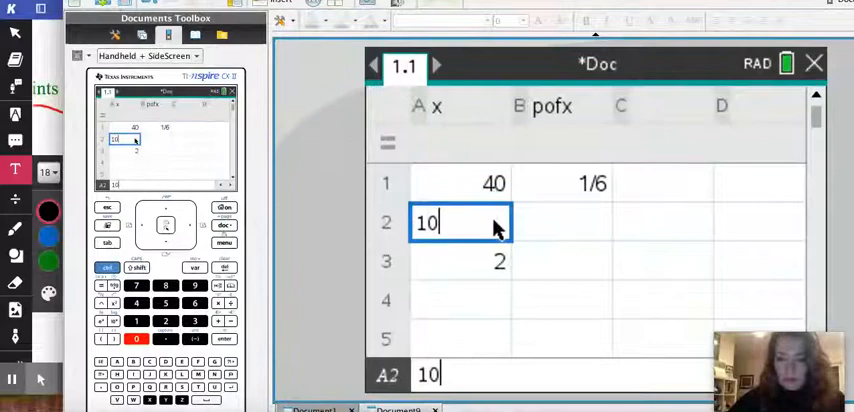
{"action": "type", "text": "2"}
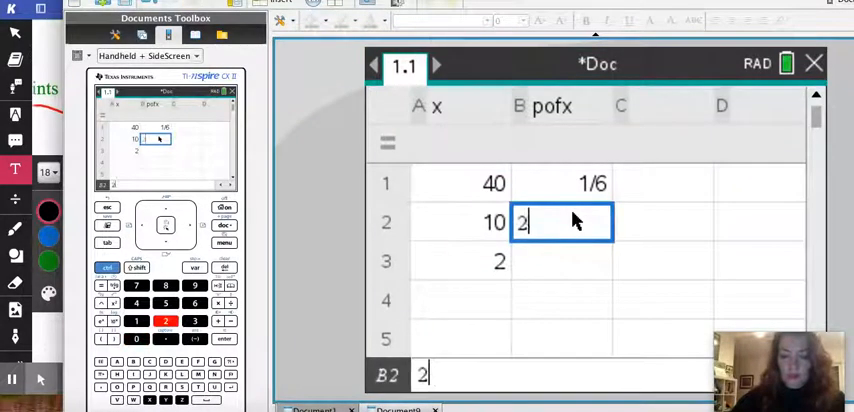
{"action": "type", "text": "/6"}
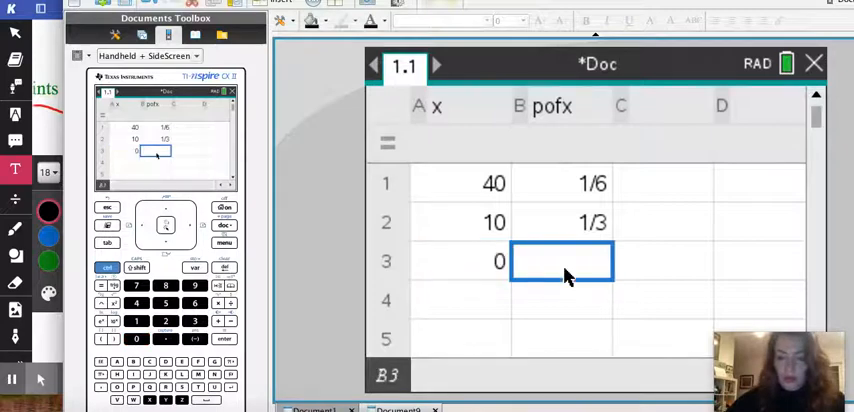
{"action": "type", "text": "3"}
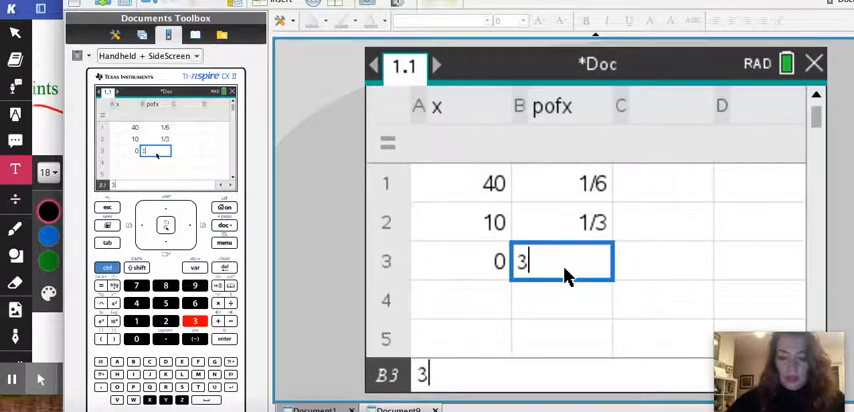
{"action": "type", "text": "1/2"}
{"action": "key", "text": "enter"}
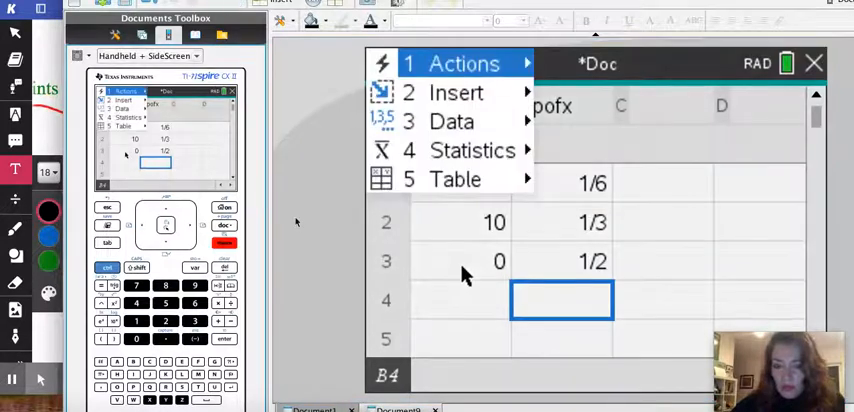
{"action": "mouse_move", "coordinate": [472, 150]}
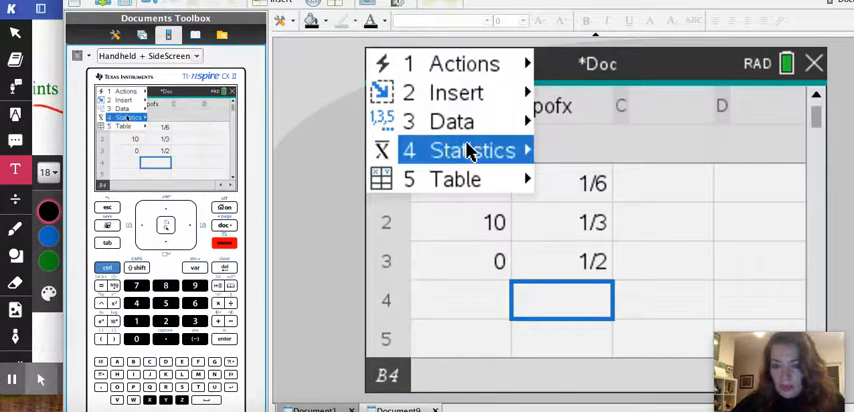
Choose Statistics > Stat Calculations > One-Variable Statistics from the spreadsheet menu.
{"action": "left_click", "coordinate": [470, 150]}
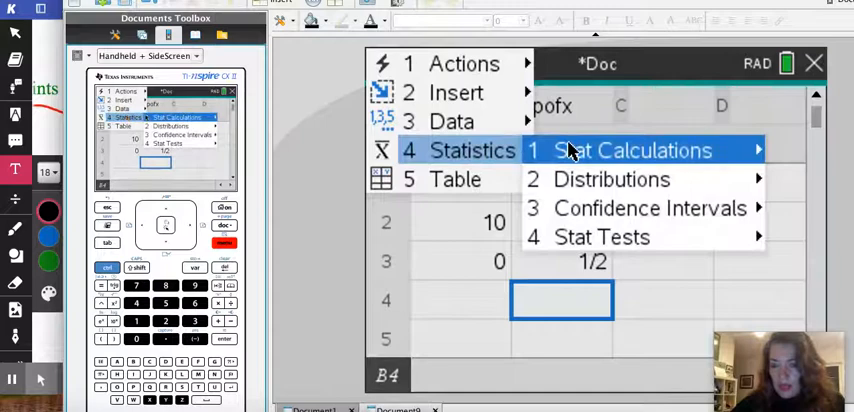
{"action": "left_click", "coordinate": [631, 150]}
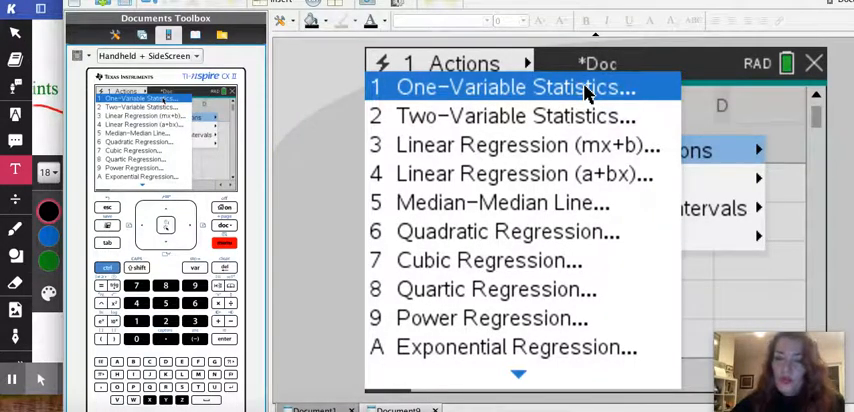
{"action": "left_click", "coordinate": [505, 87]}
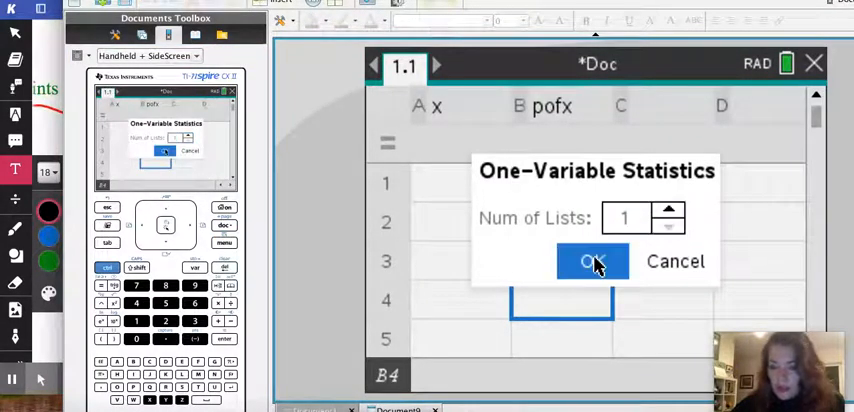
Run One-Variable Statistics with x as the data list and pofx as frequencies.
{"action": "left_click", "coordinate": [591, 261]}
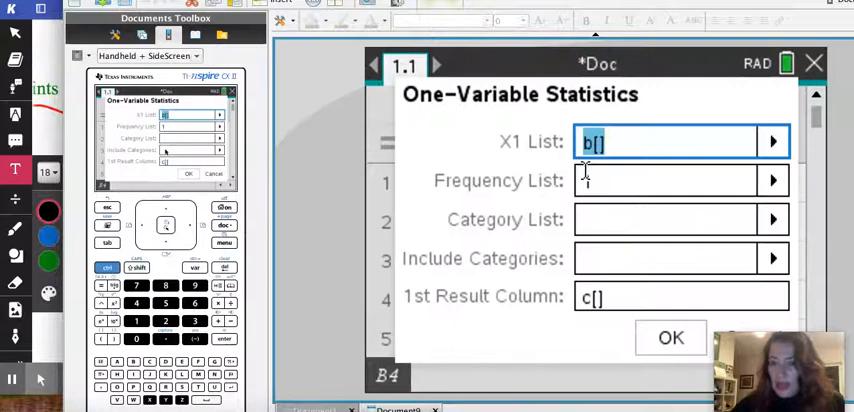
{"action": "left_click", "coordinate": [771, 140]}
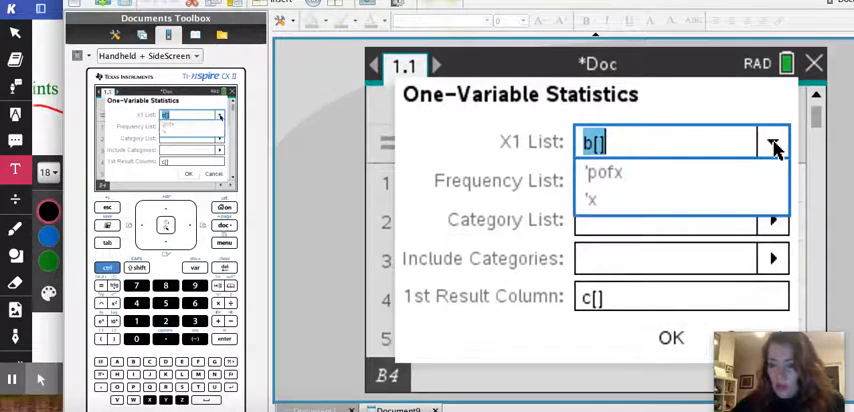
{"action": "left_click", "coordinate": [592, 200]}
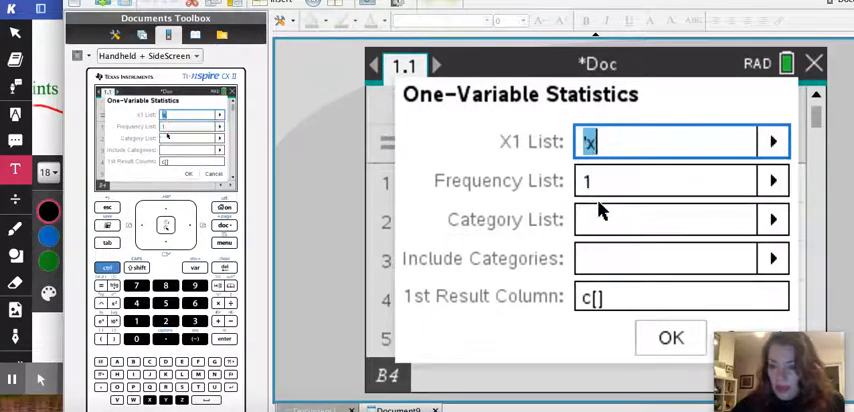
{"action": "left_click", "coordinate": [774, 182]}
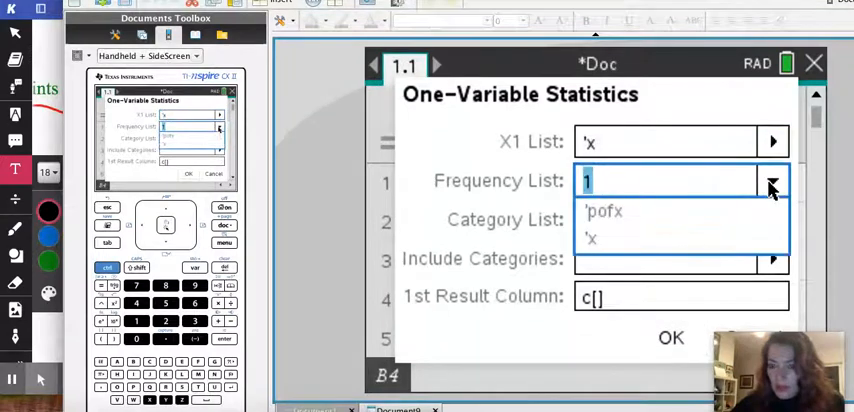
{"action": "mouse_move", "coordinate": [637, 190]}
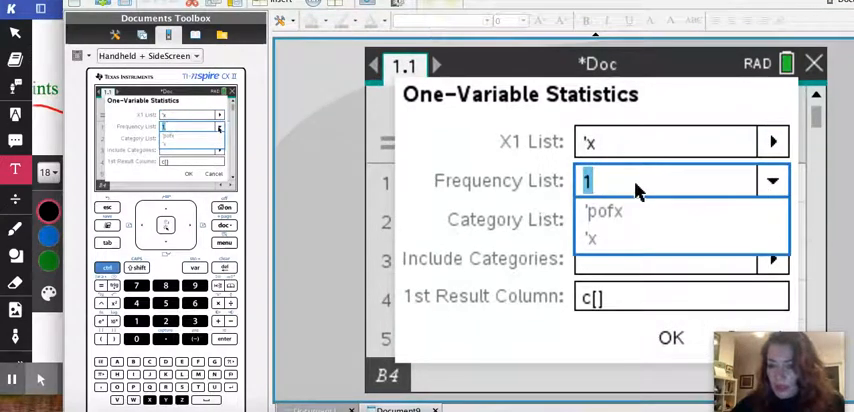
{"action": "mouse_move", "coordinate": [715, 208]}
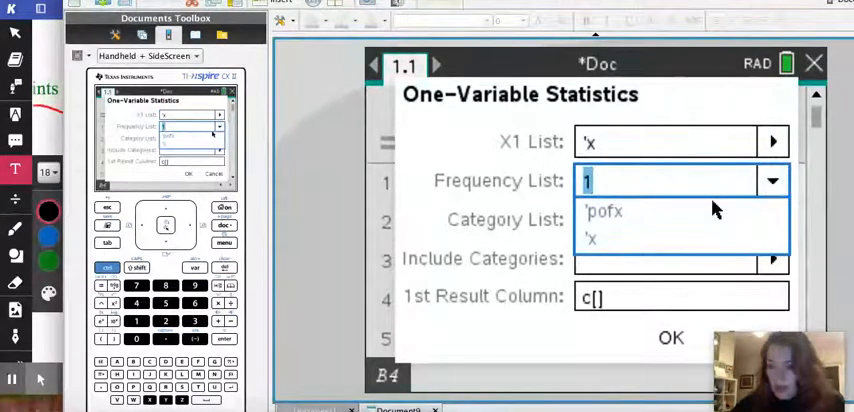
{"action": "left_click", "coordinate": [606, 211]}
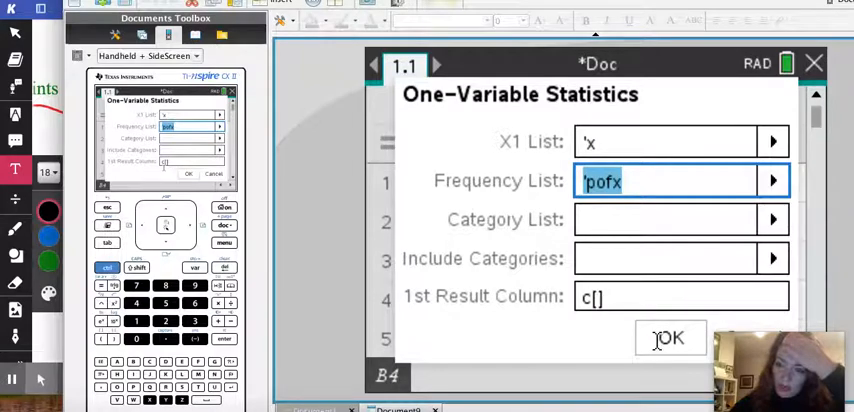
{"action": "left_click", "coordinate": [670, 338]}
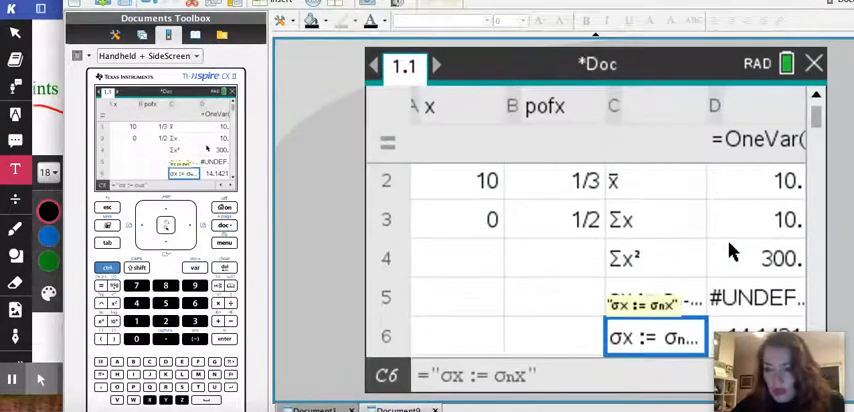
{"action": "left_click", "coordinate": [655, 183]}
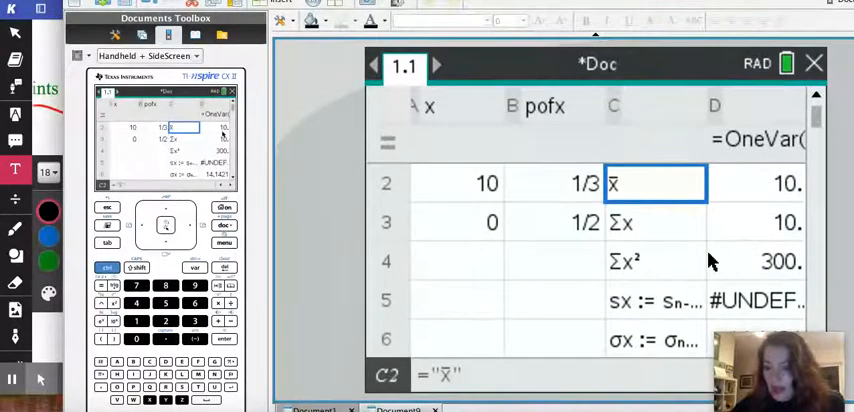
{"action": "scroll", "scroll_direction": "down", "scroll_amount": 3}
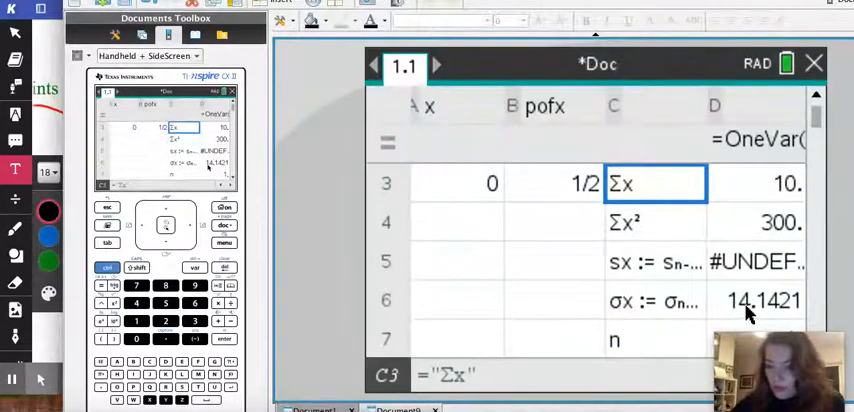
{"action": "left_click", "coordinate": [653, 262]}
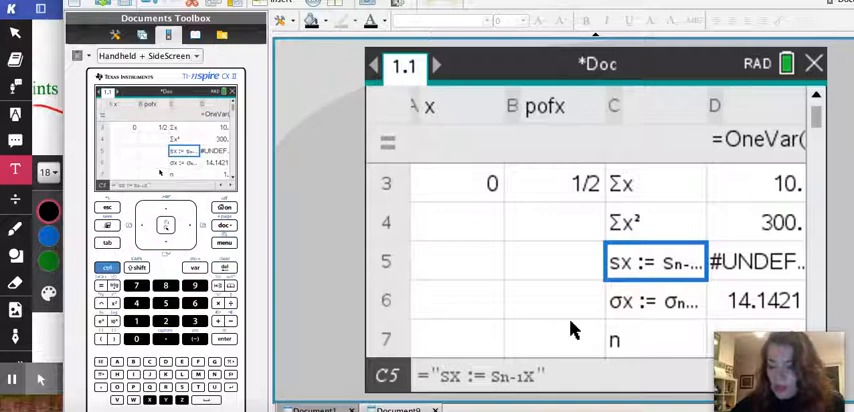
{"action": "left_click", "coordinate": [655, 300]}
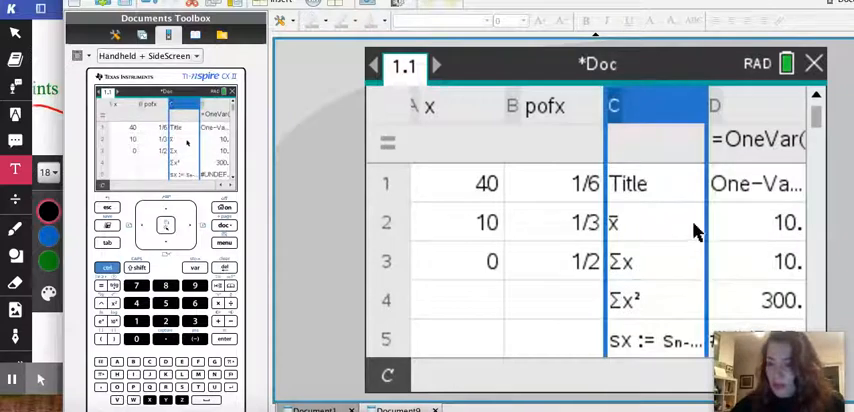
{"action": "left_click", "coordinate": [767, 226]}
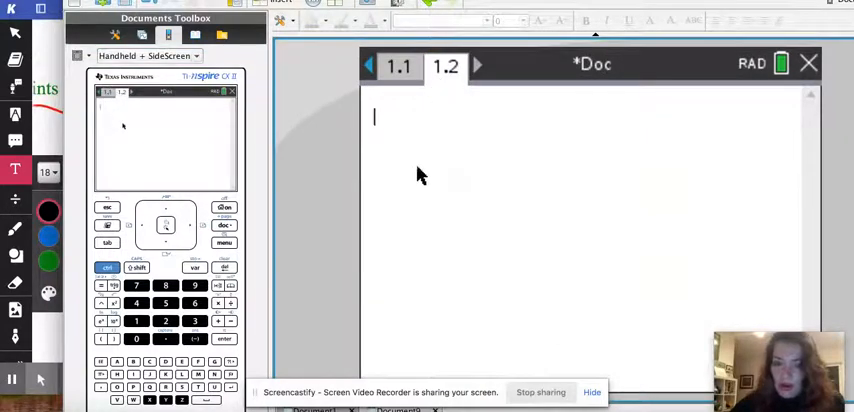
{"action": "mouse_move", "coordinate": [459, 228]}
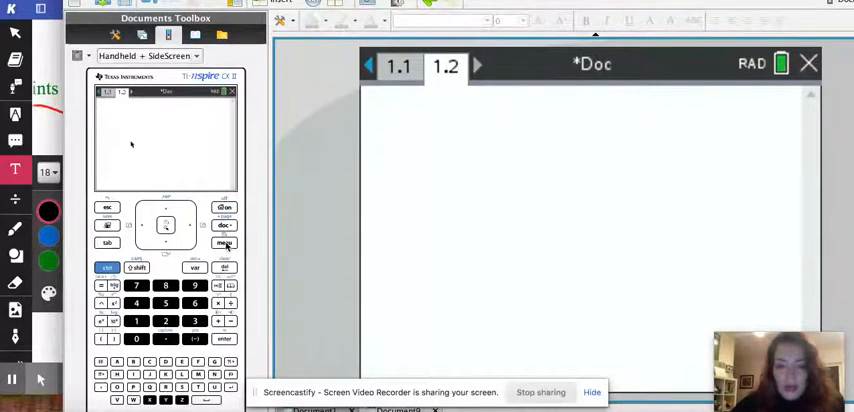
On blank page 1.2, choose Statistics > Stat Calculations > One-Variable Statistics.
{"action": "left_click", "coordinate": [224, 243]}
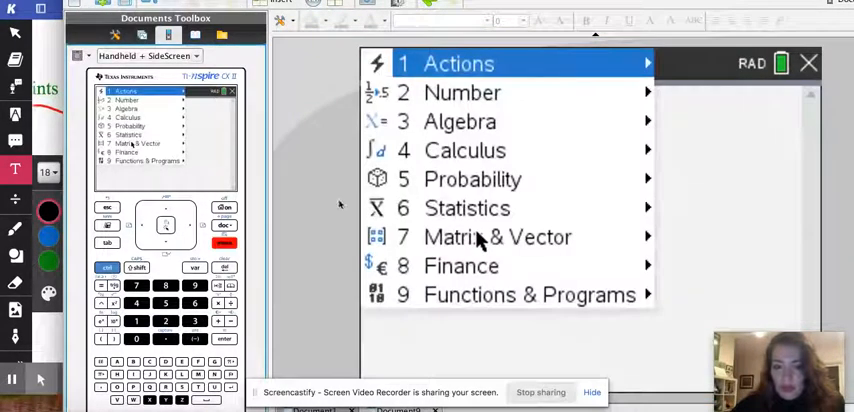
{"action": "left_click", "coordinate": [466, 208]}
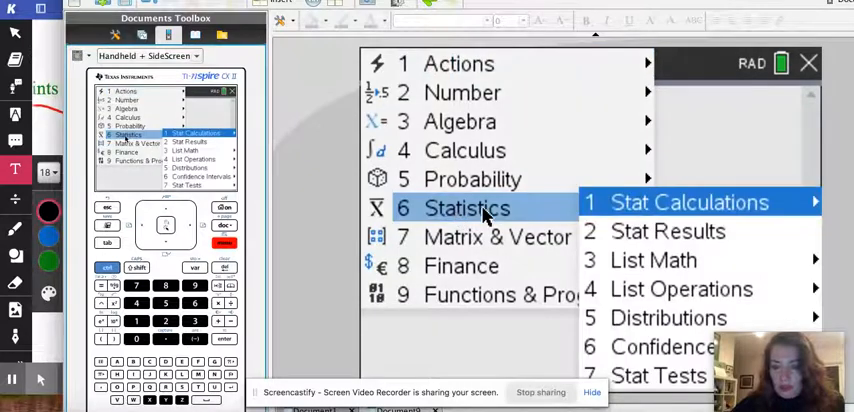
{"action": "left_click", "coordinate": [691, 202]}
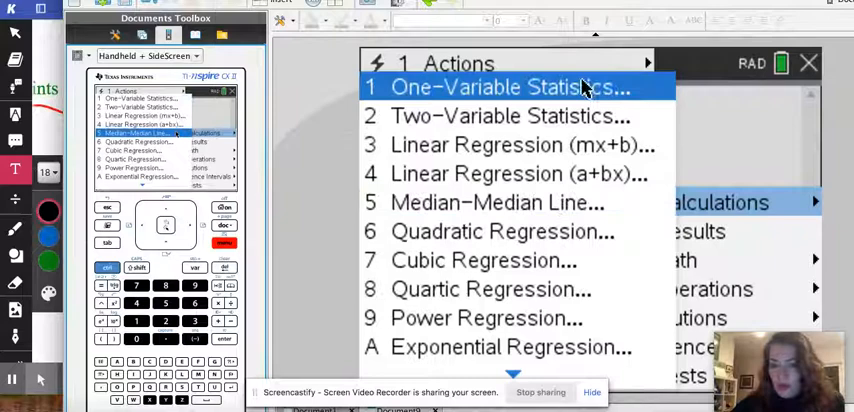
{"action": "left_click", "coordinate": [510, 87]}
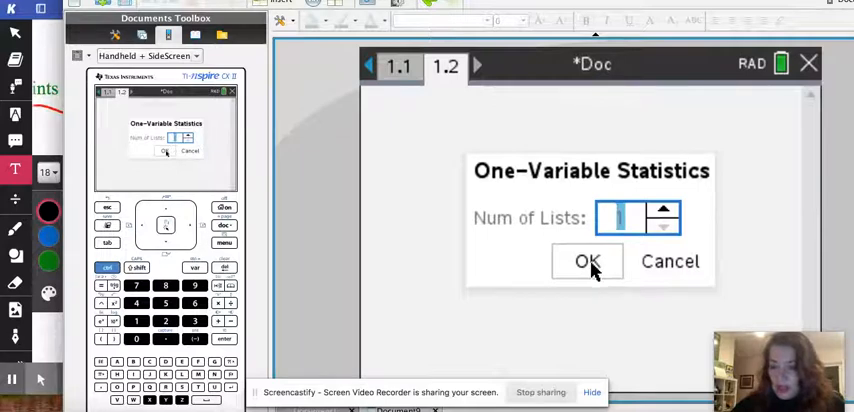
Analyse one list with pofx as the frequency list, showing σx 14.1421 and MaxX 40.
{"action": "left_click", "coordinate": [586, 261]}
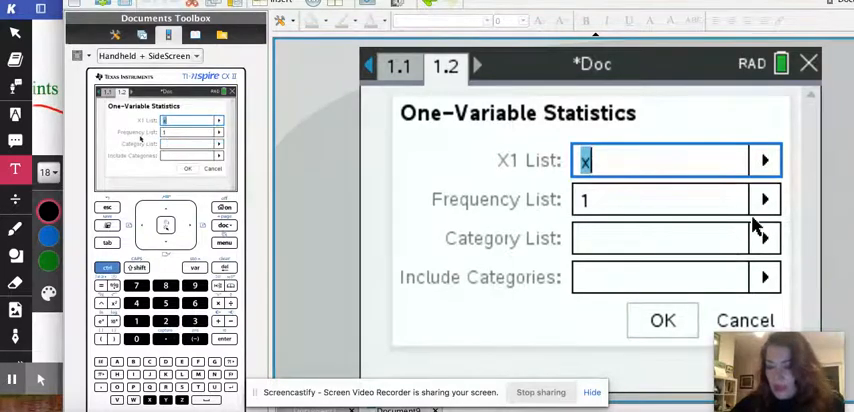
{"action": "left_click", "coordinate": [764, 197]}
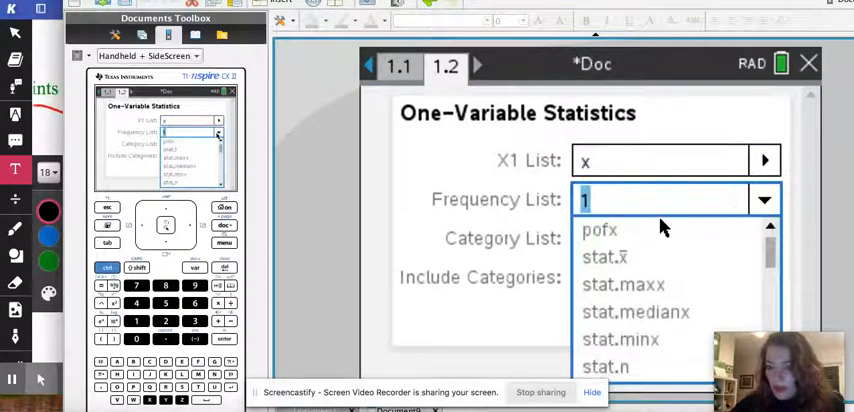
{"action": "left_click", "coordinate": [600, 230]}
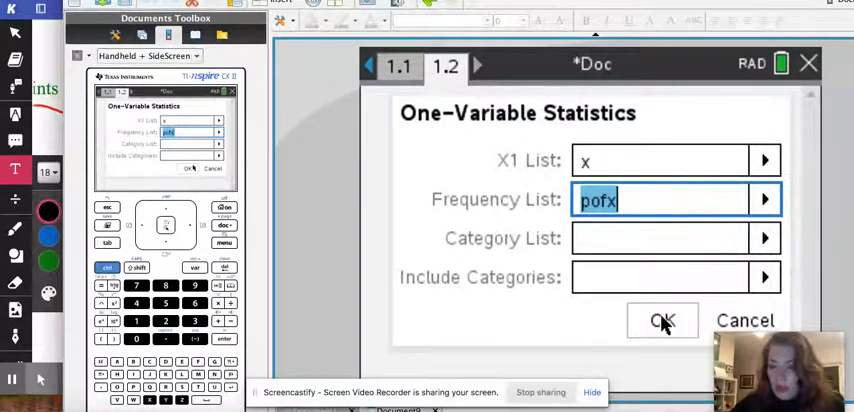
{"action": "left_click", "coordinate": [661, 320]}
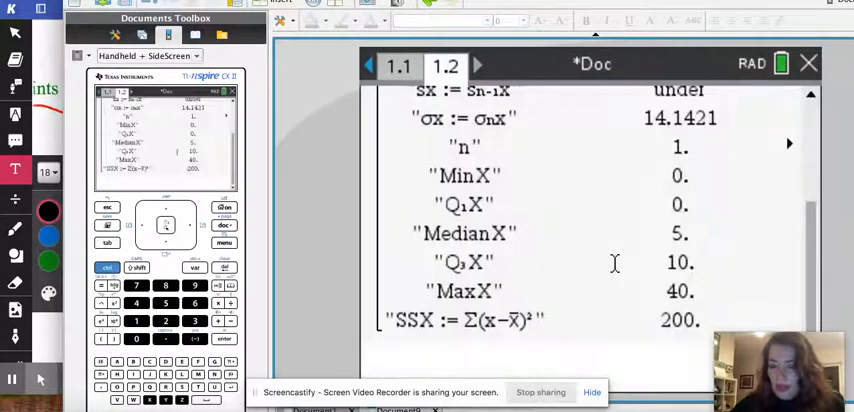